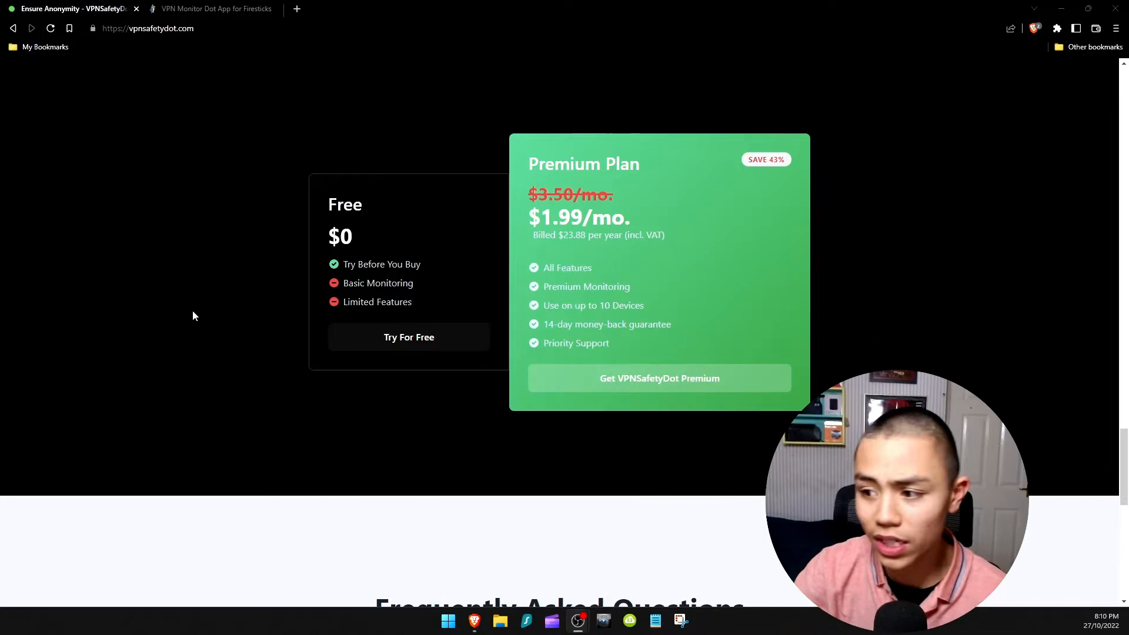
{"action": "mouse_move", "coordinate": [233, 306]}
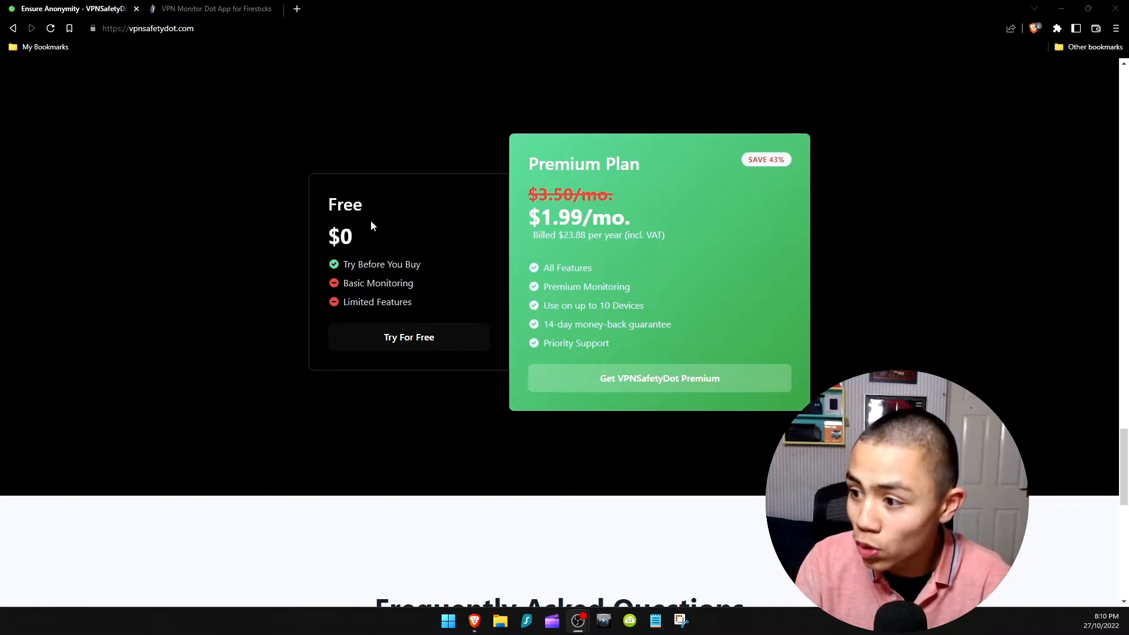
Reach My Fire TV in Settings and move down to Developer Options
{"action": "scroll", "scroll_direction": "down", "scroll_amount": 3}
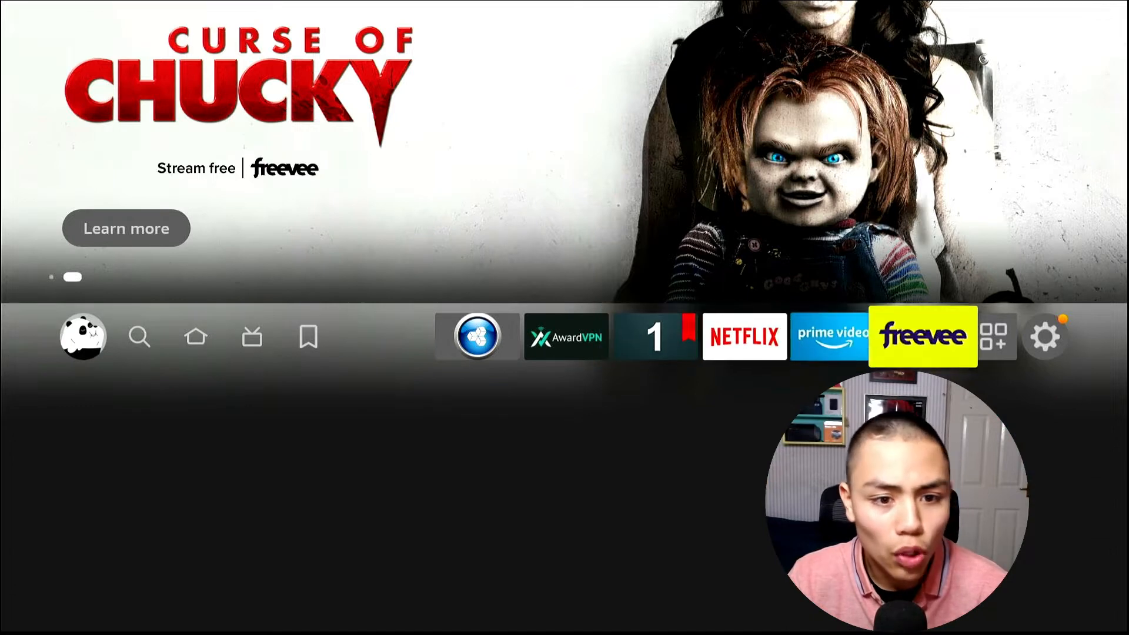
{"action": "left_click", "coordinate": [1044, 335]}
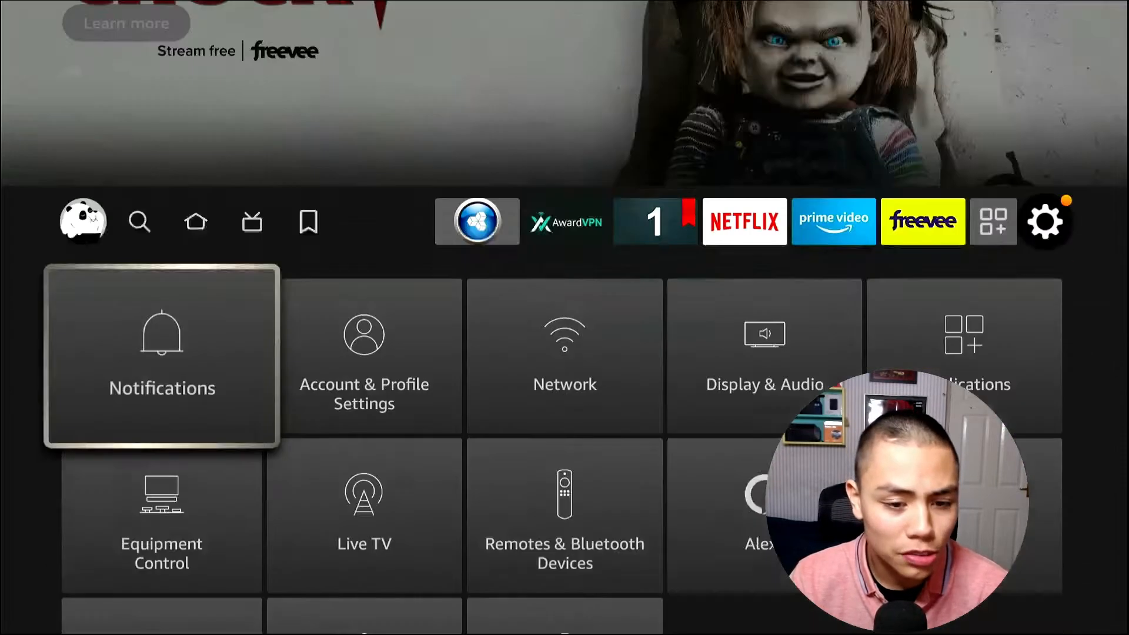
{"action": "scroll", "scroll_direction": "down", "scroll_amount": 3}
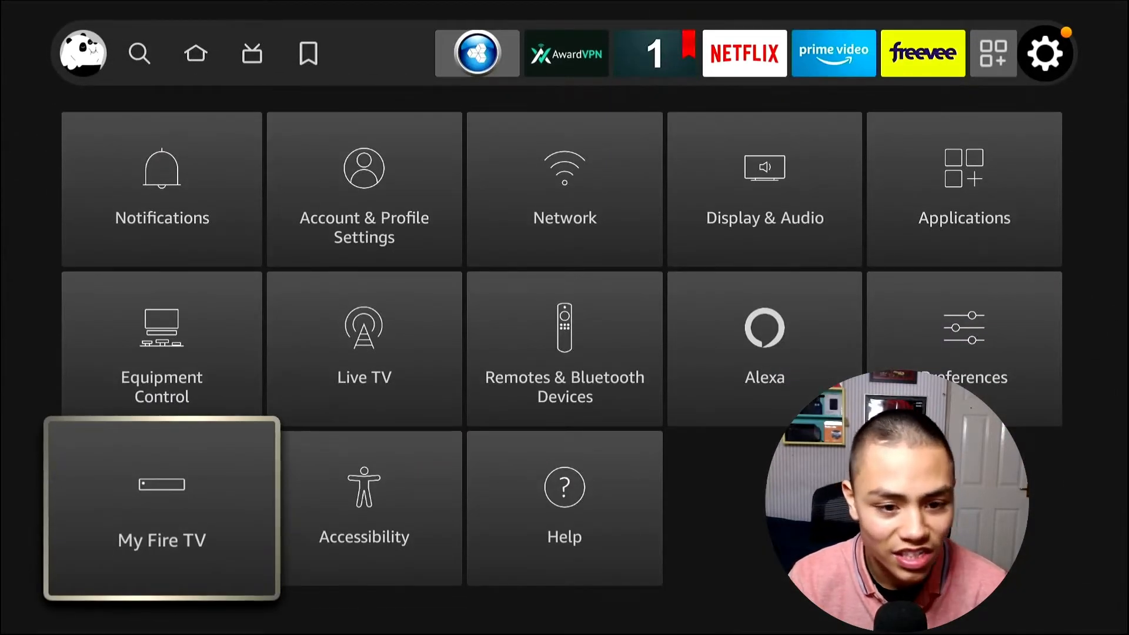
{"action": "left_click", "coordinate": [161, 507]}
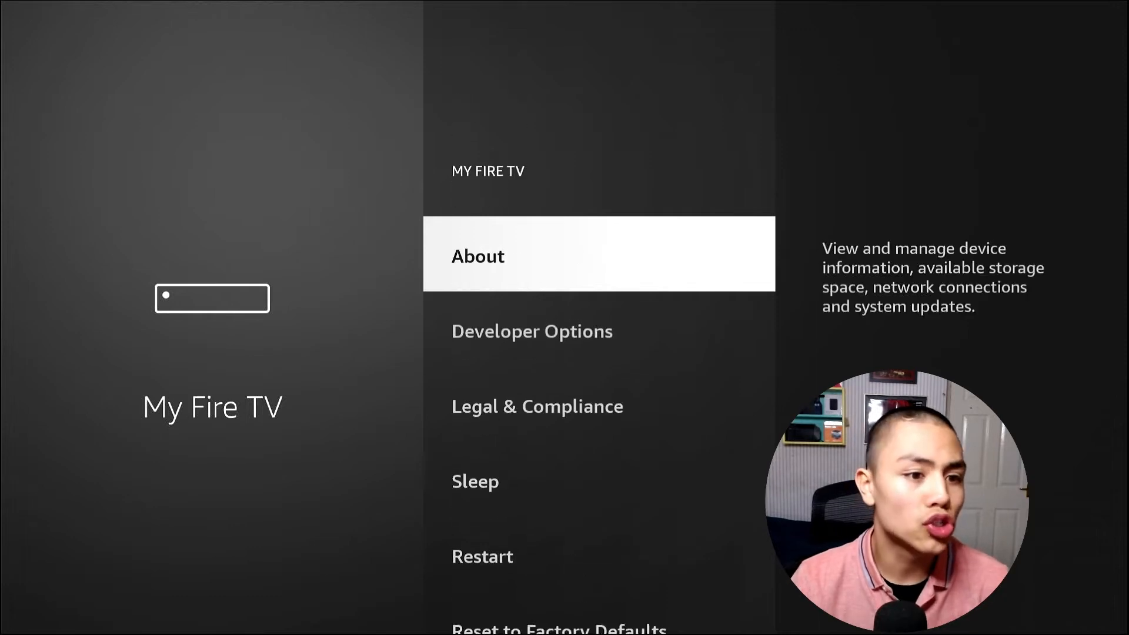
{"action": "left_click", "coordinate": [478, 255]}
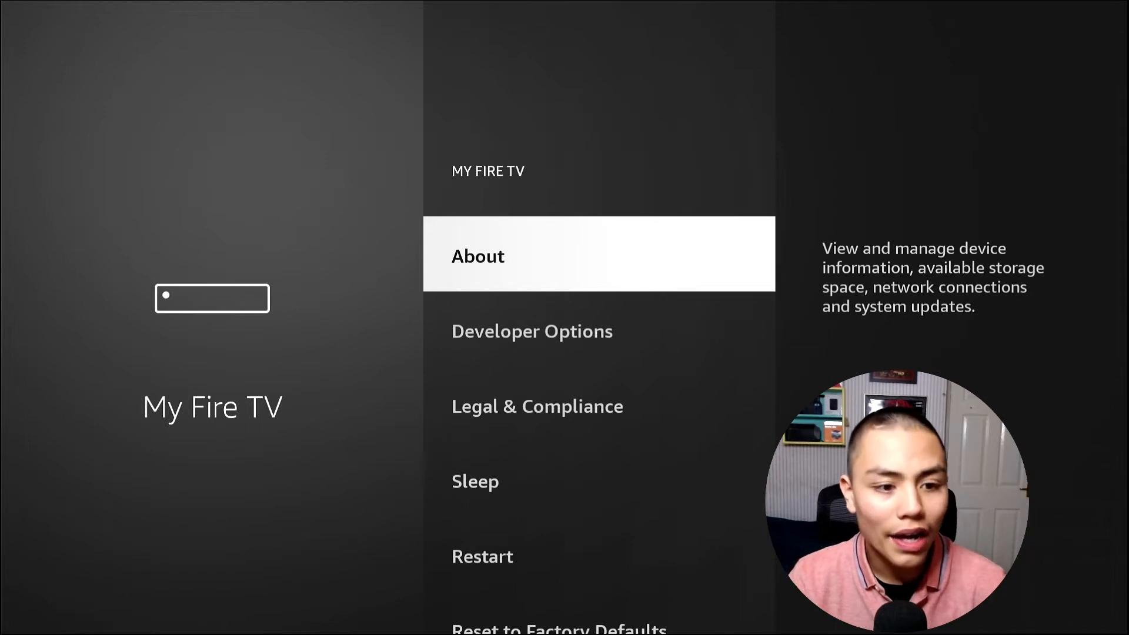
{"action": "key", "text": "Down"}
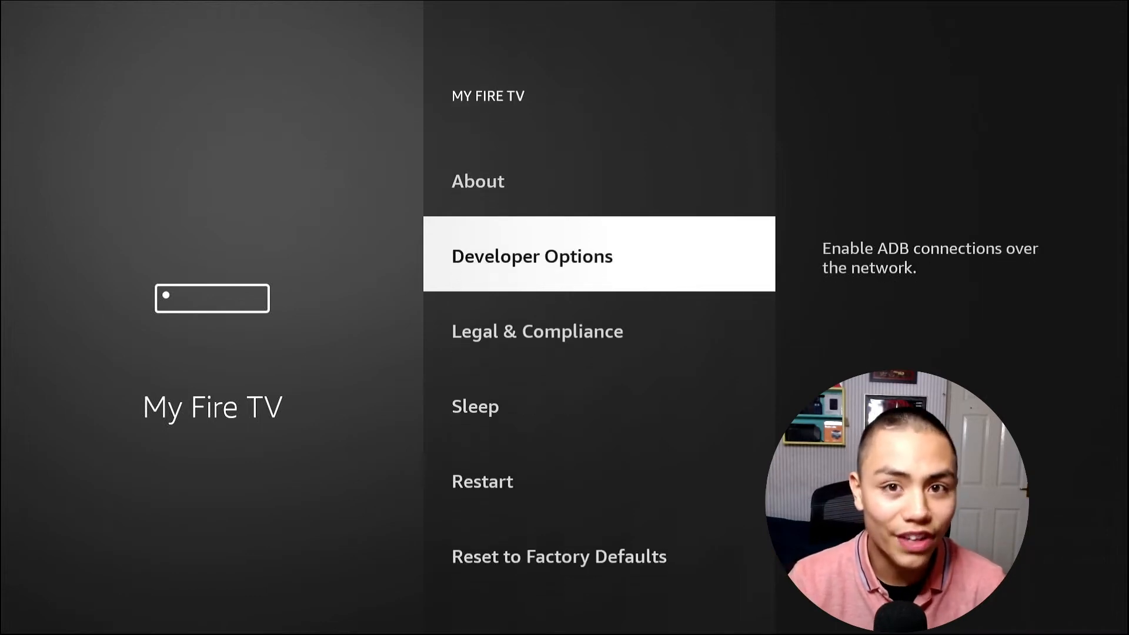
{"action": "left_click", "coordinate": [531, 255]}
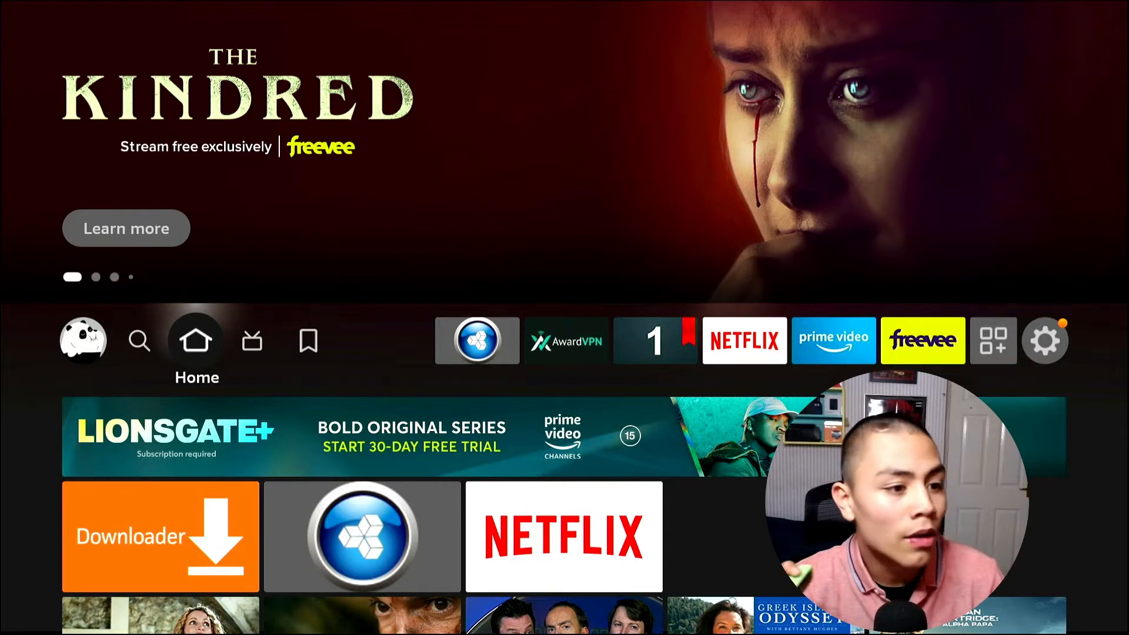
Launch the Downloader app from the Find area
{"action": "left_click", "coordinate": [140, 341]}
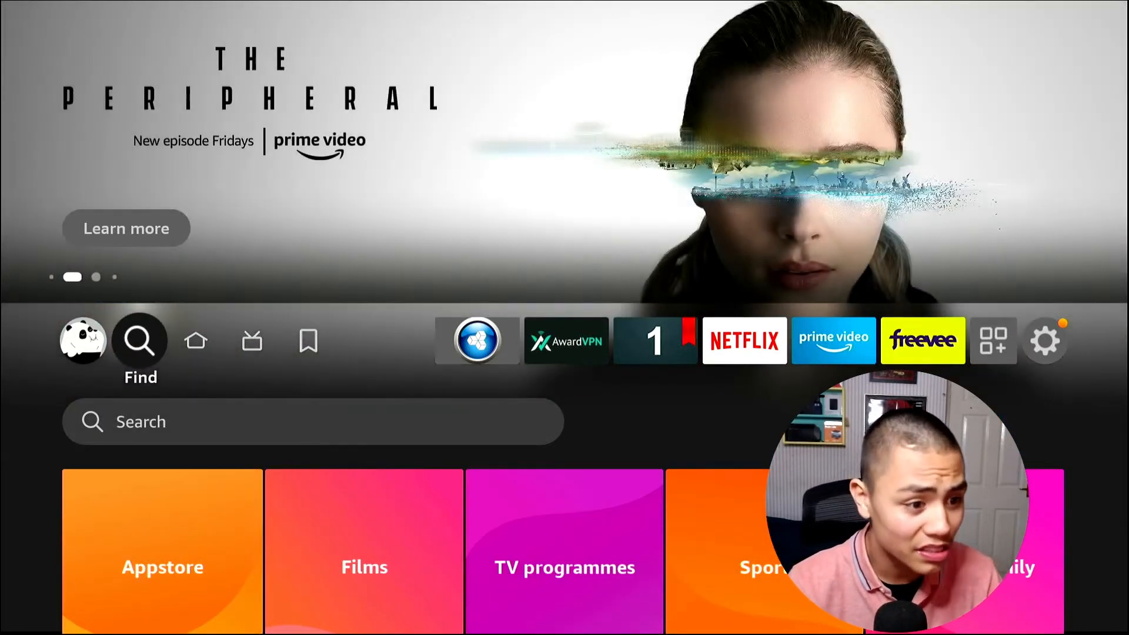
{"action": "left_click", "coordinate": [311, 421]}
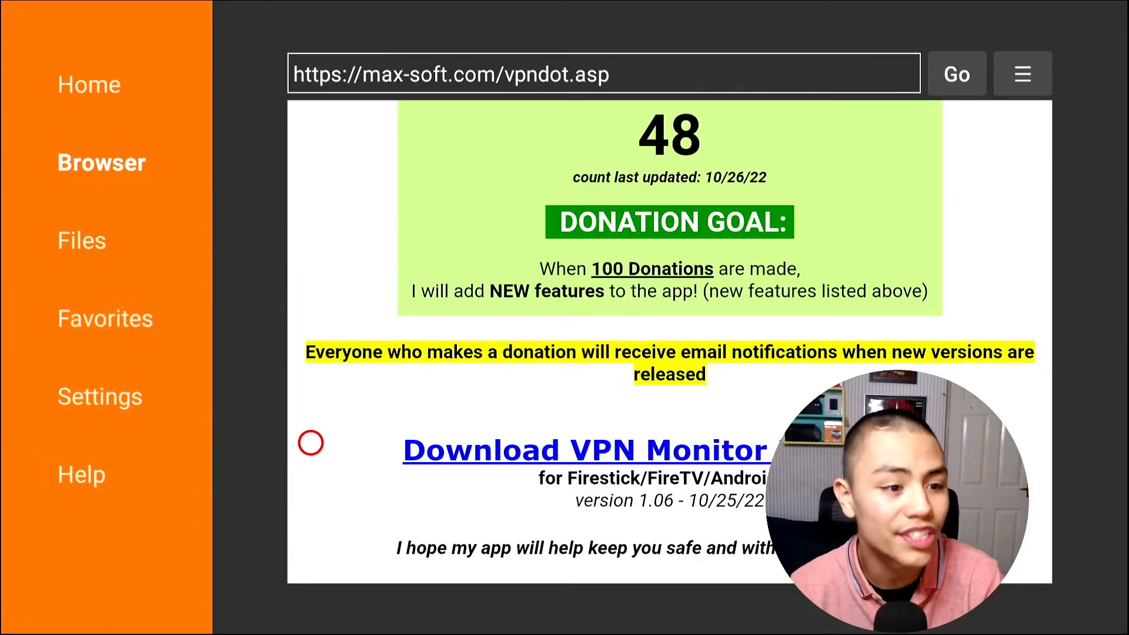
Enter max-soft.com/vpndot.asp in Downloader's URL box
{"action": "left_click", "coordinate": [89, 84]}
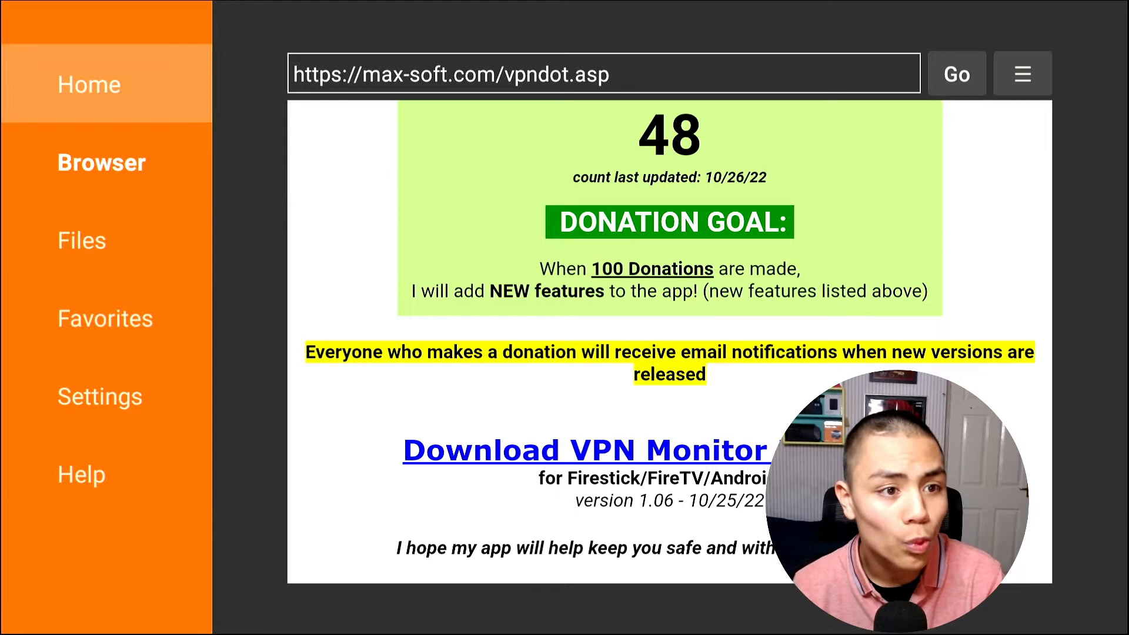
{"action": "left_click", "coordinate": [89, 85]}
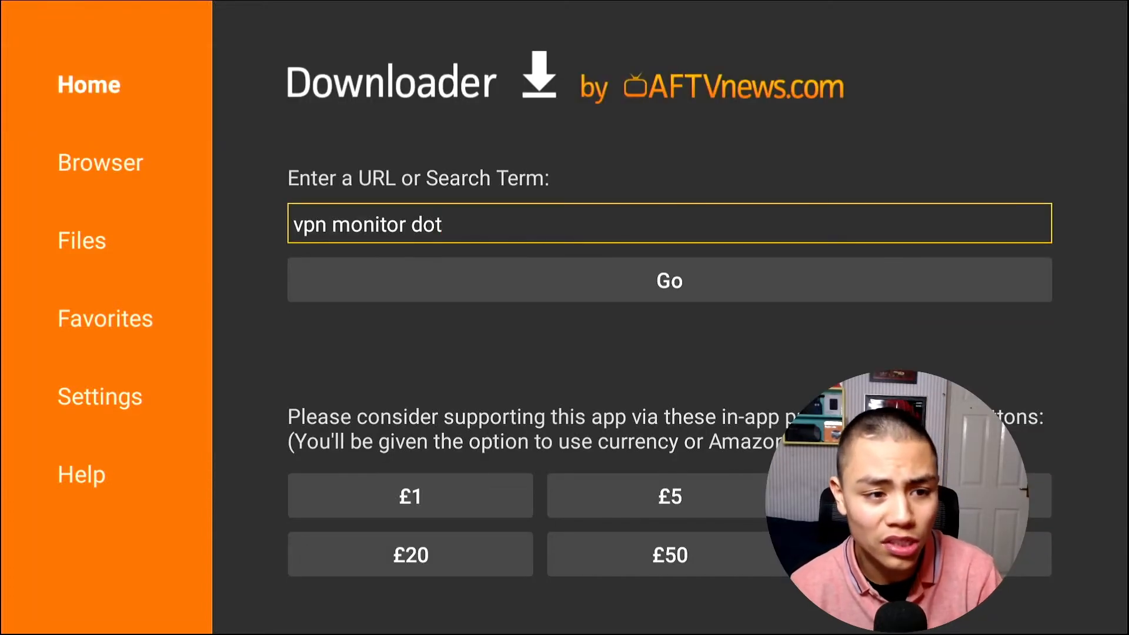
{"action": "left_click", "coordinate": [668, 224]}
{"action": "type", "text": "max"}
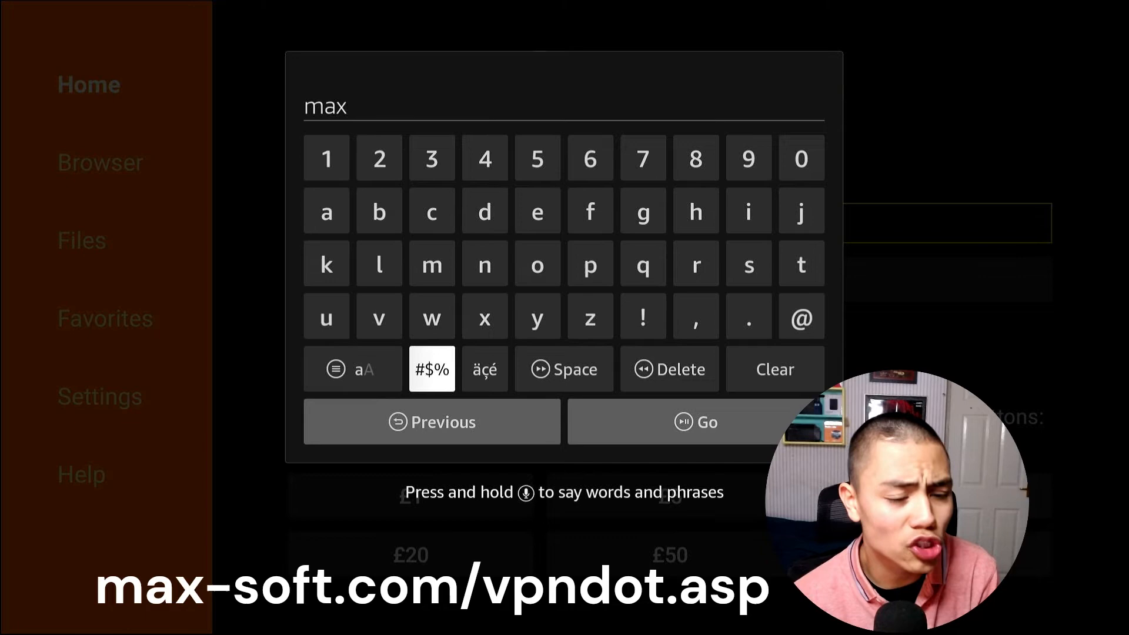
{"action": "left_click", "coordinate": [431, 368]}
{"action": "type", "text": "-"}
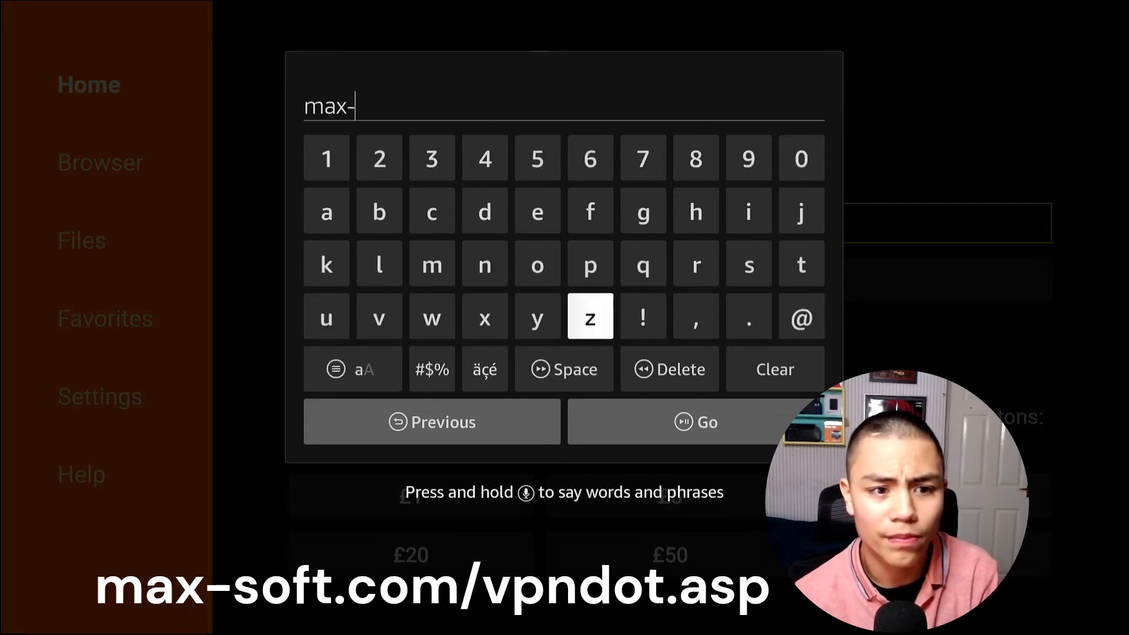
{"action": "left_click", "coordinate": [642, 263]}
{"action": "type", "text": "soft.com"}
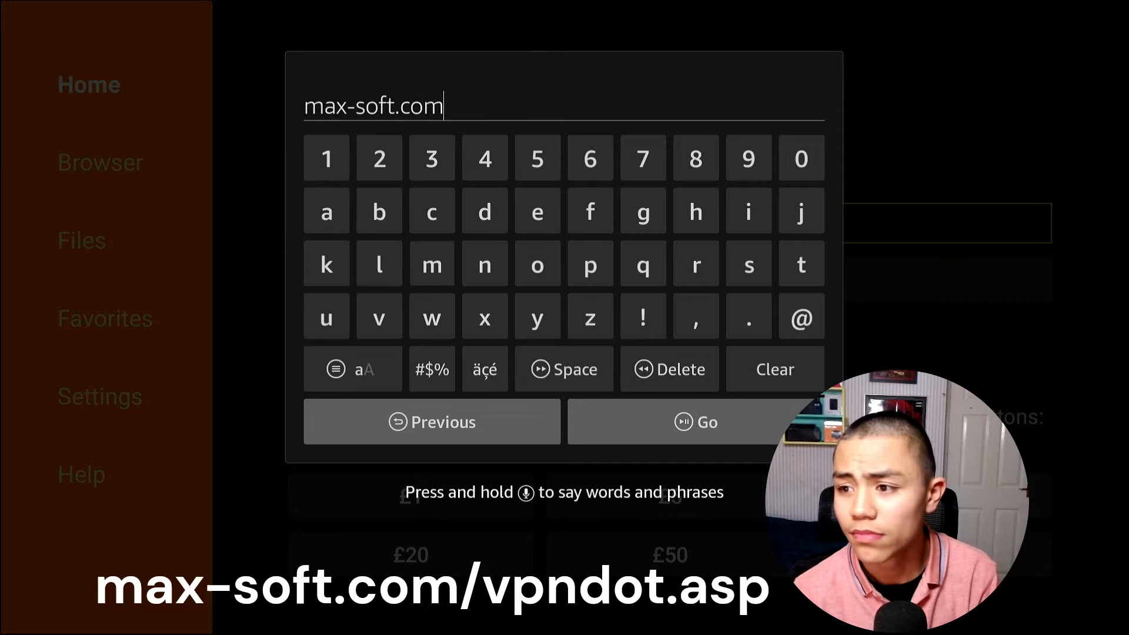
{"action": "left_click", "coordinate": [431, 368]}
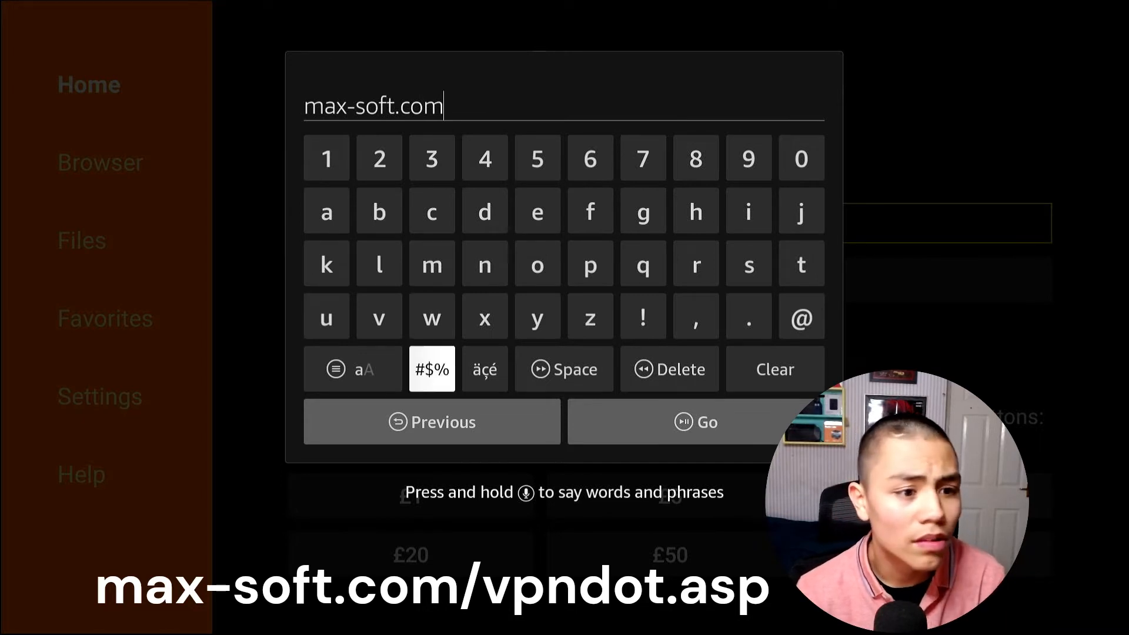
{"action": "left_click", "coordinate": [431, 368]}
{"action": "type", "text": "/vpnd"}
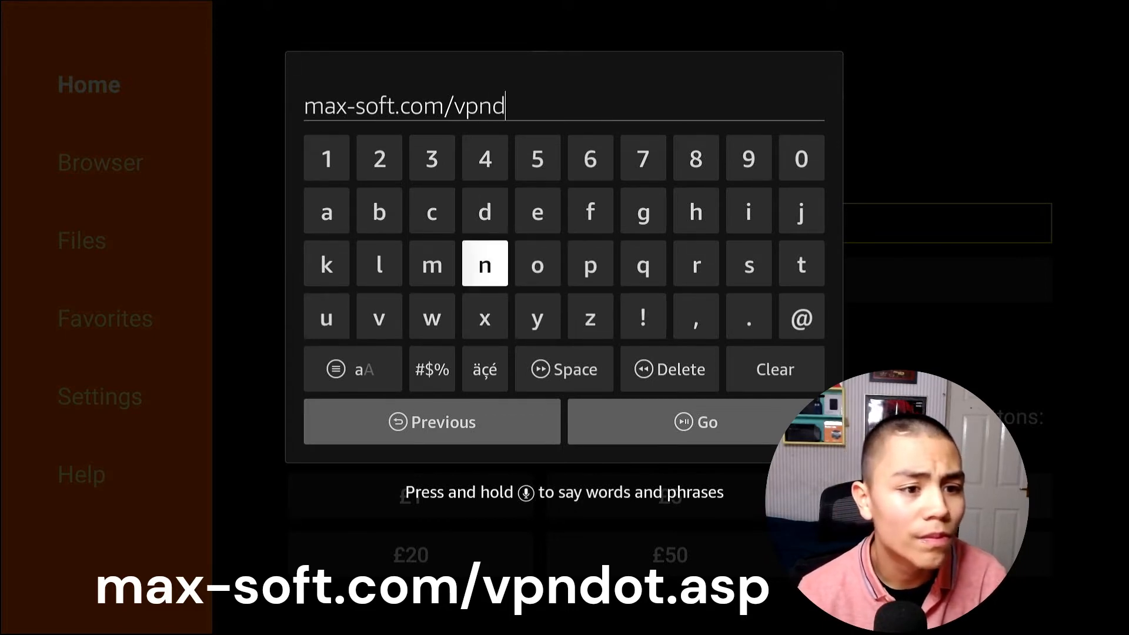
{"action": "left_click", "coordinate": [537, 263]}
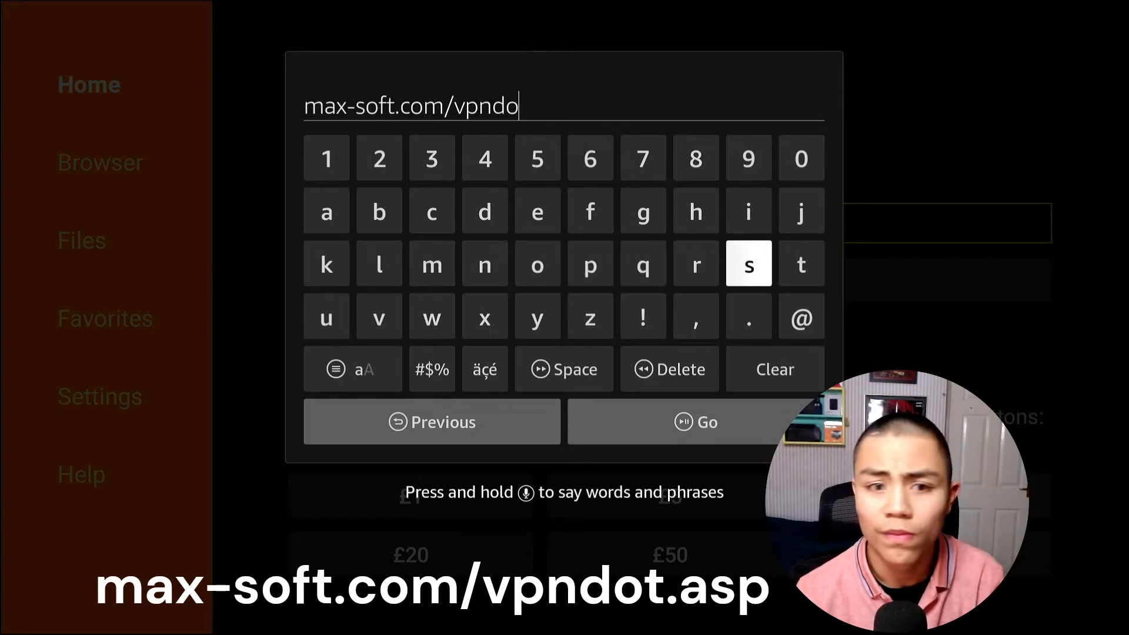
{"action": "left_click", "coordinate": [748, 316]}
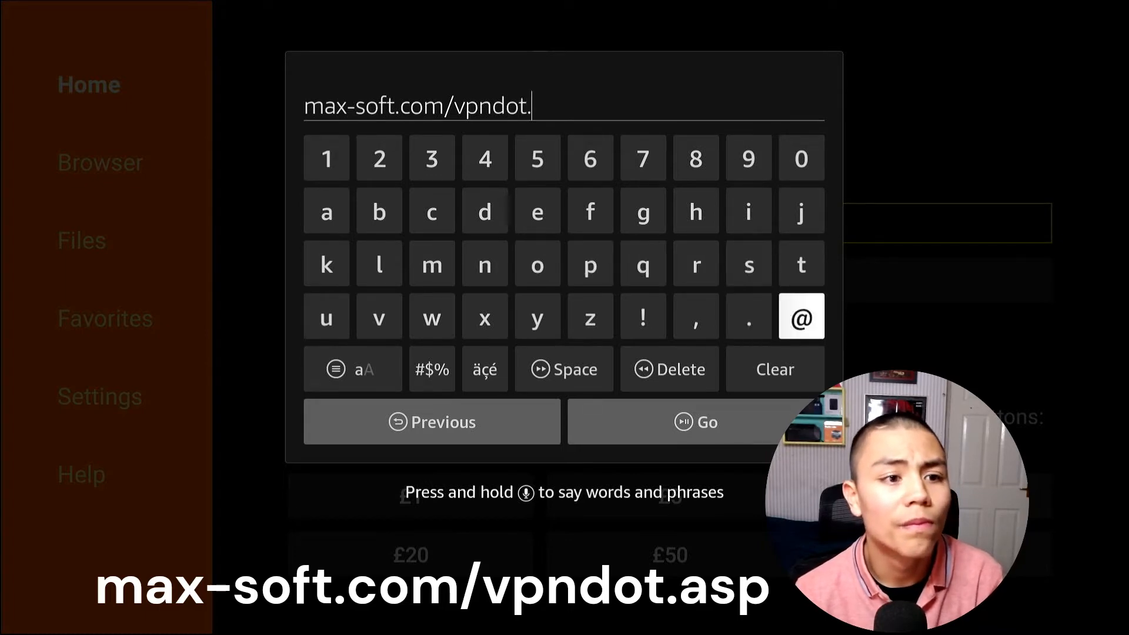
{"action": "left_click", "coordinate": [326, 211]}
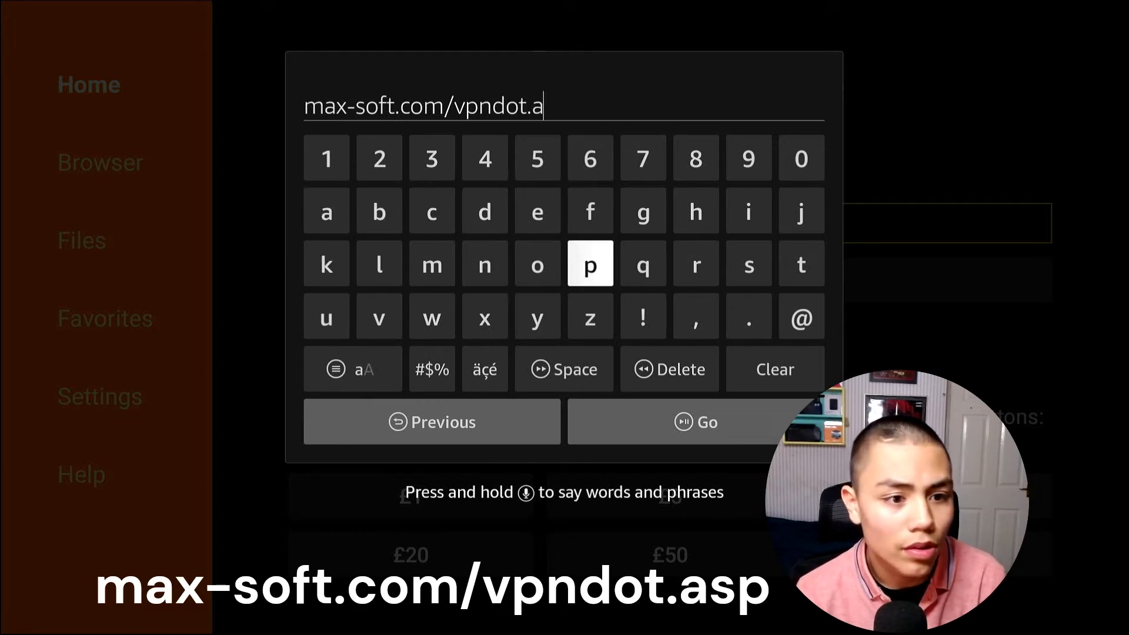
{"action": "left_click", "coordinate": [747, 263]}
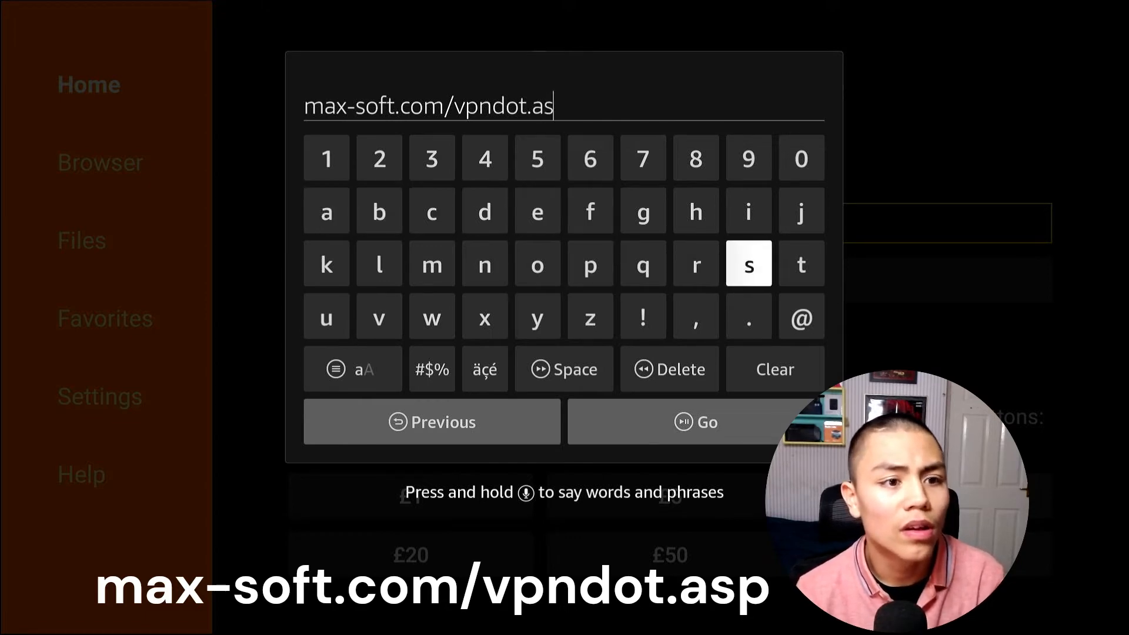
{"action": "left_click", "coordinate": [589, 263]}
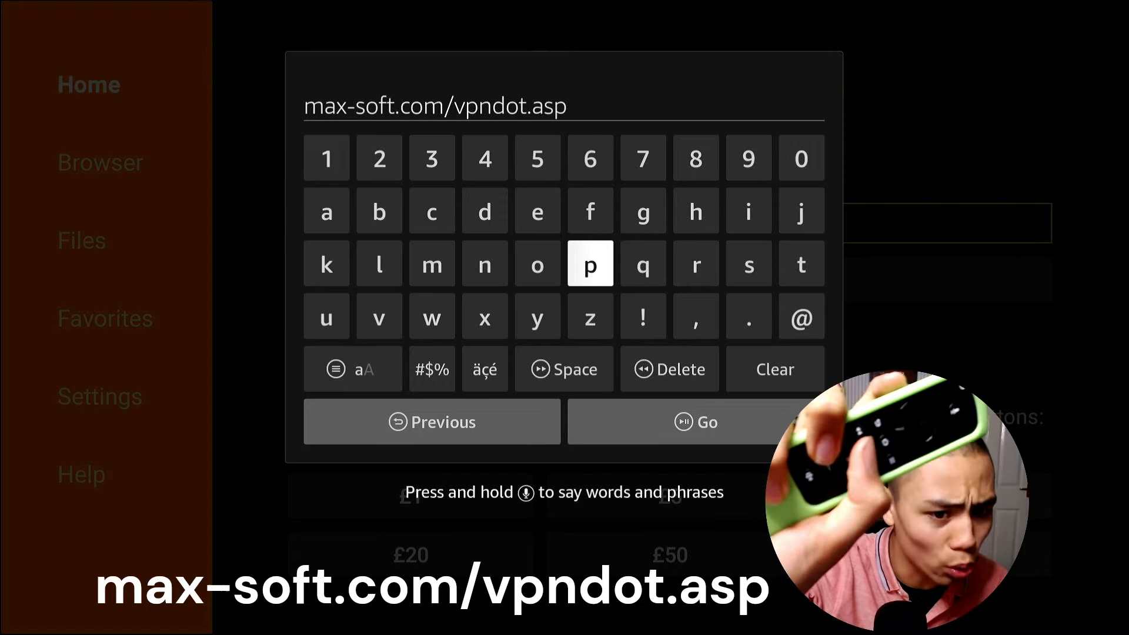
Load the VPN Monitor Dot page and scroll down to its notes
{"action": "left_click", "coordinate": [695, 422]}
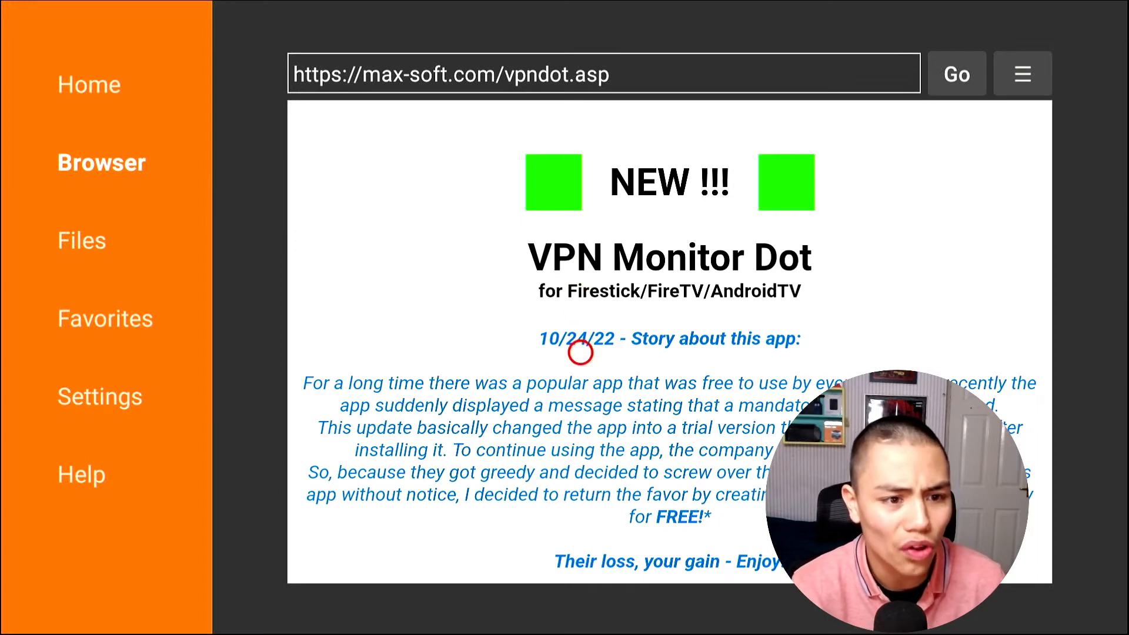
{"action": "mouse_move", "coordinate": [696, 303]}
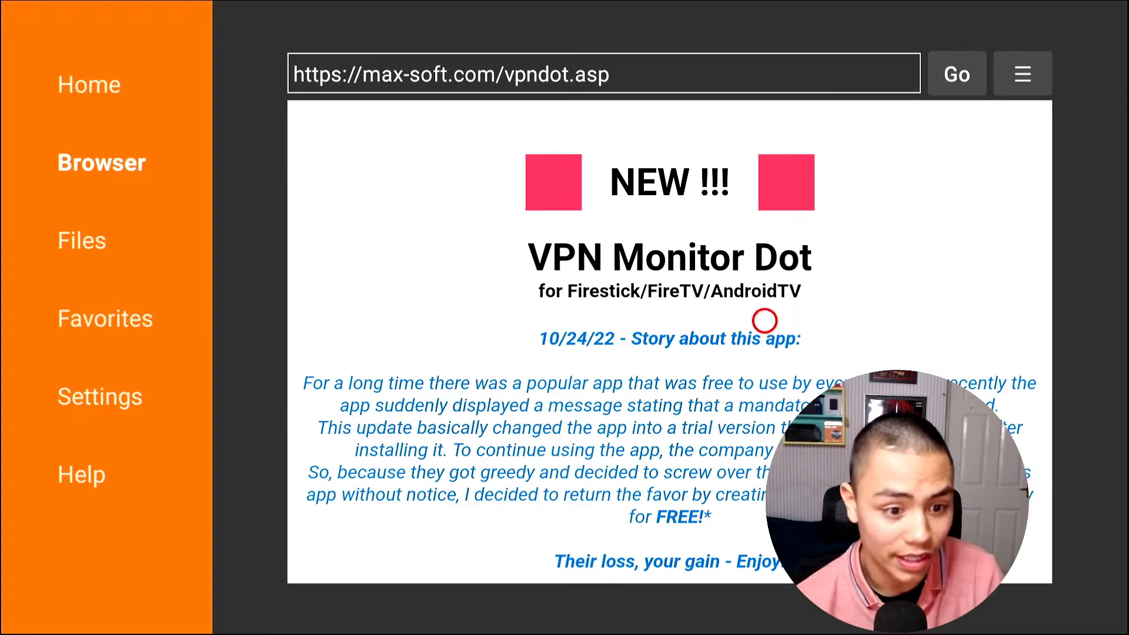
{"action": "scroll", "scroll_direction": "down", "scroll_amount": 3}
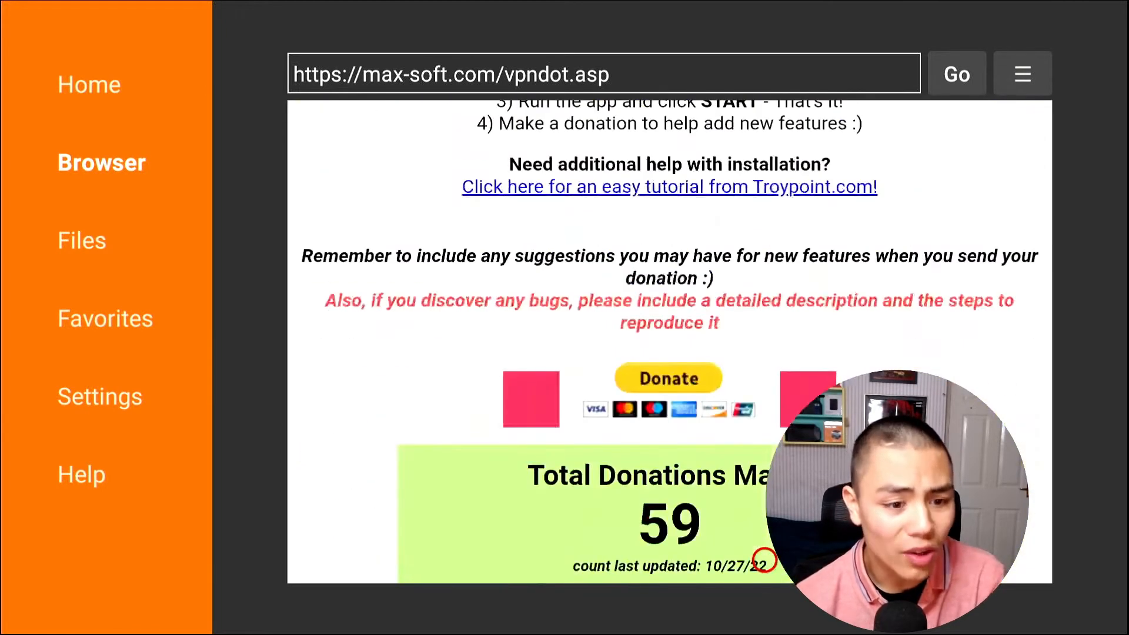
Start the 'Download VPN Monitor Dot (APK)' download
{"action": "scroll", "scroll_direction": "down", "scroll_amount": 3}
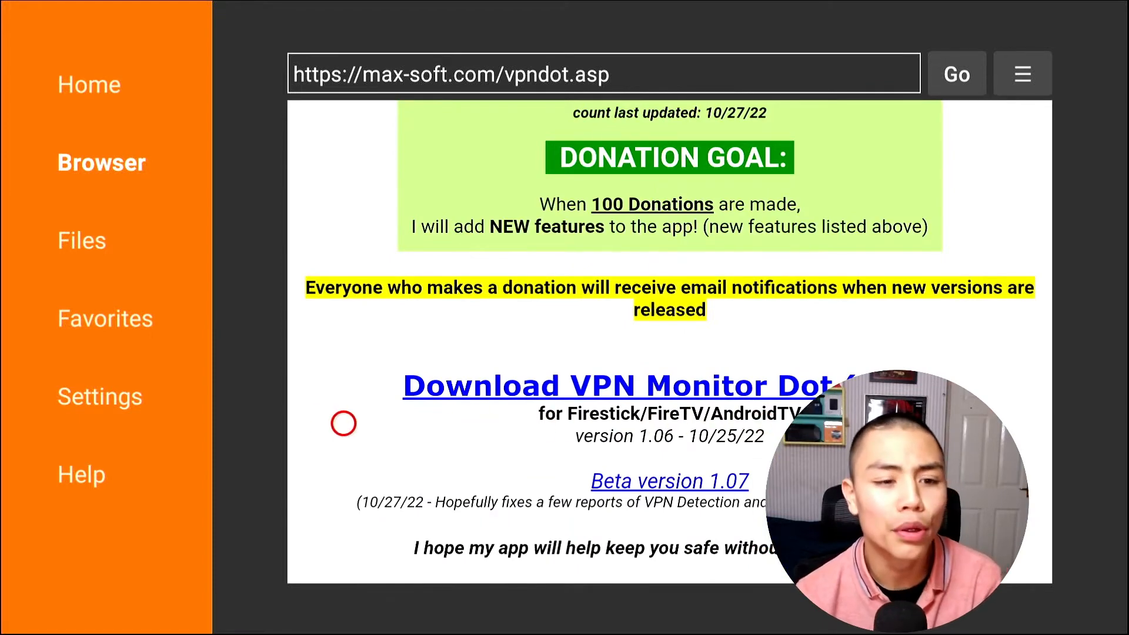
{"action": "mouse_move", "coordinate": [694, 335]}
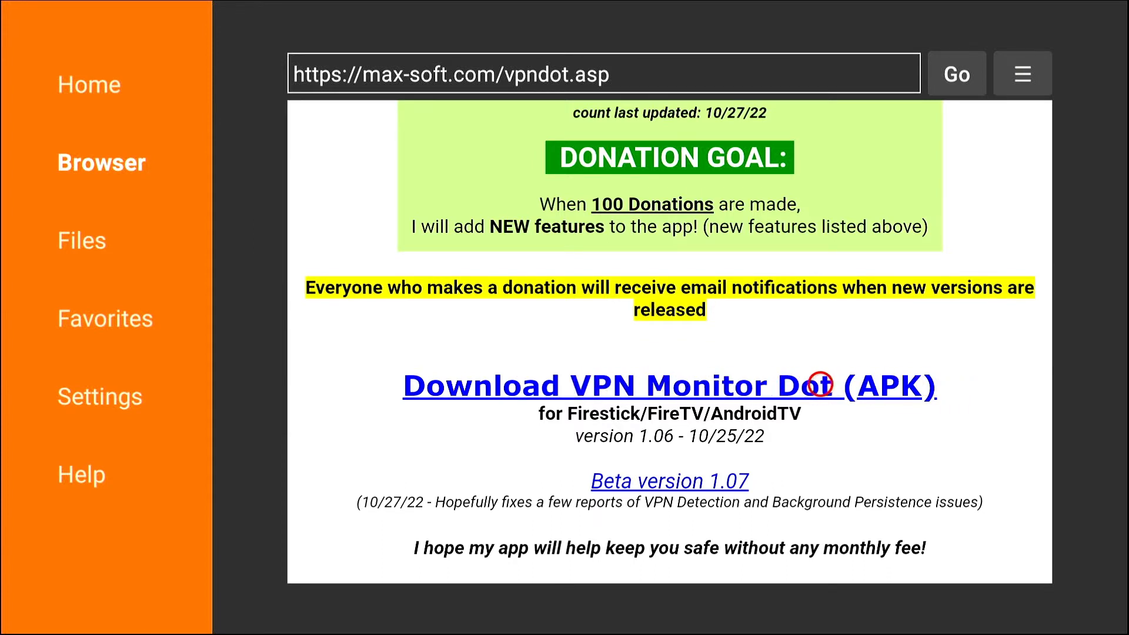
{"action": "left_click", "coordinate": [668, 386]}
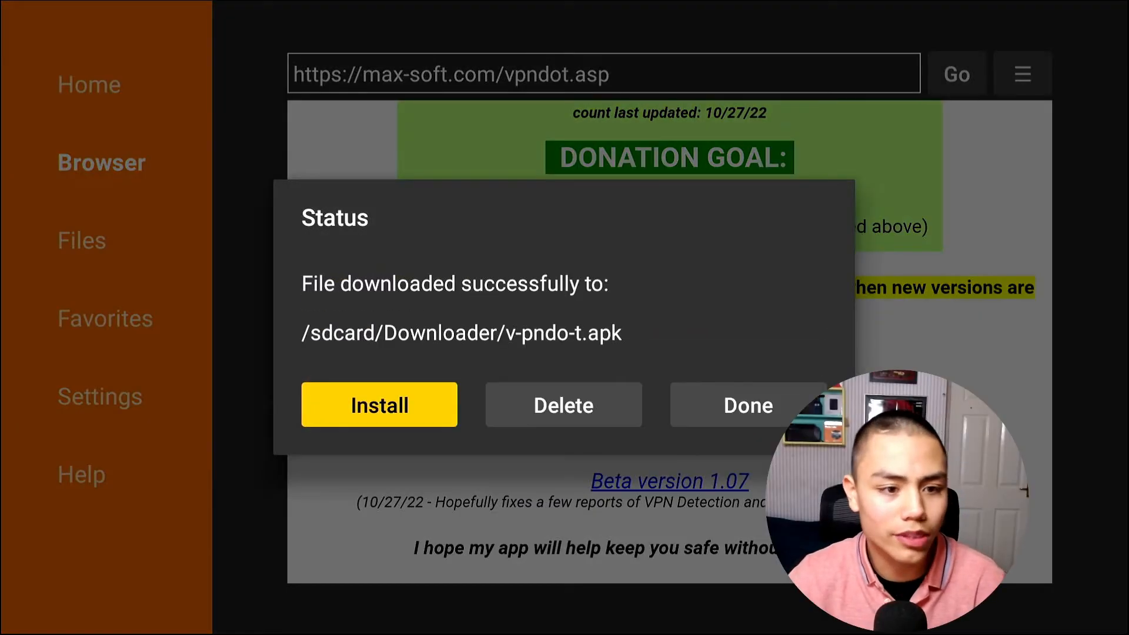
Install VPN Monitor Dot from v-pndo-t.apk and finish with Done
{"action": "left_click", "coordinate": [378, 403]}
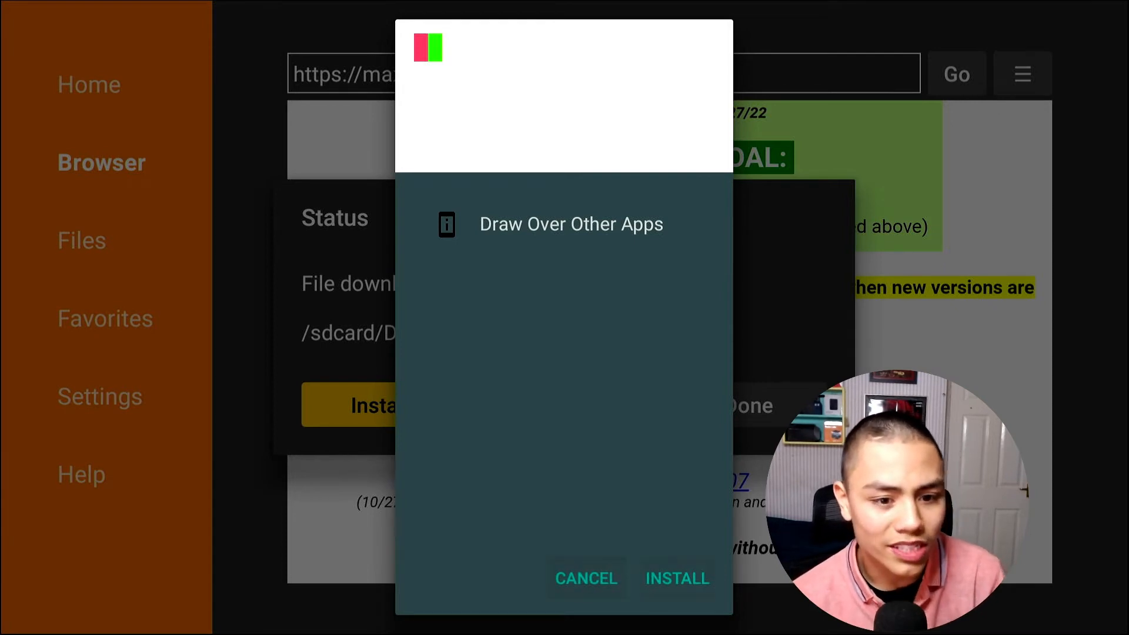
{"action": "left_click", "coordinate": [676, 579]}
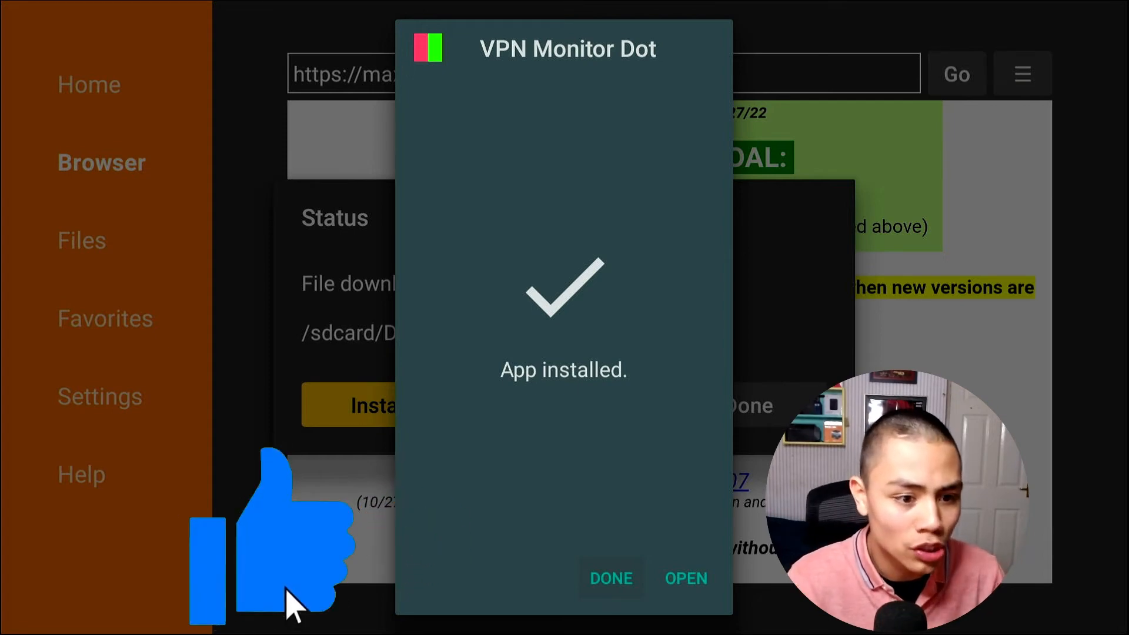
{"action": "left_click", "coordinate": [610, 579]}
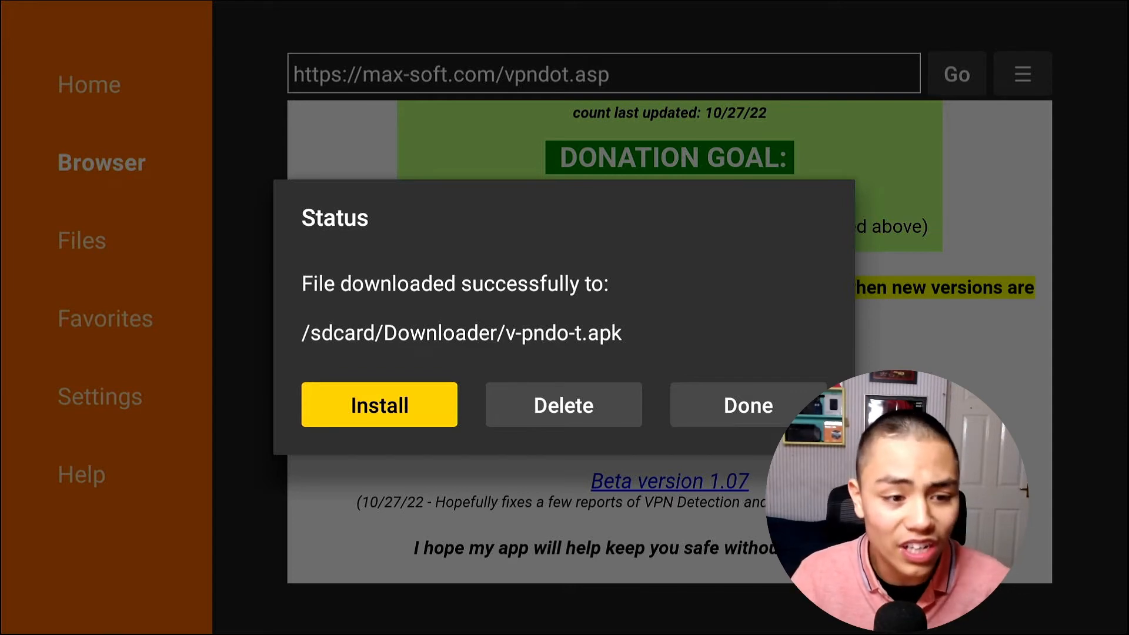
Delete the downloaded v-pndo-t.apk file
{"action": "left_click", "coordinate": [563, 404]}
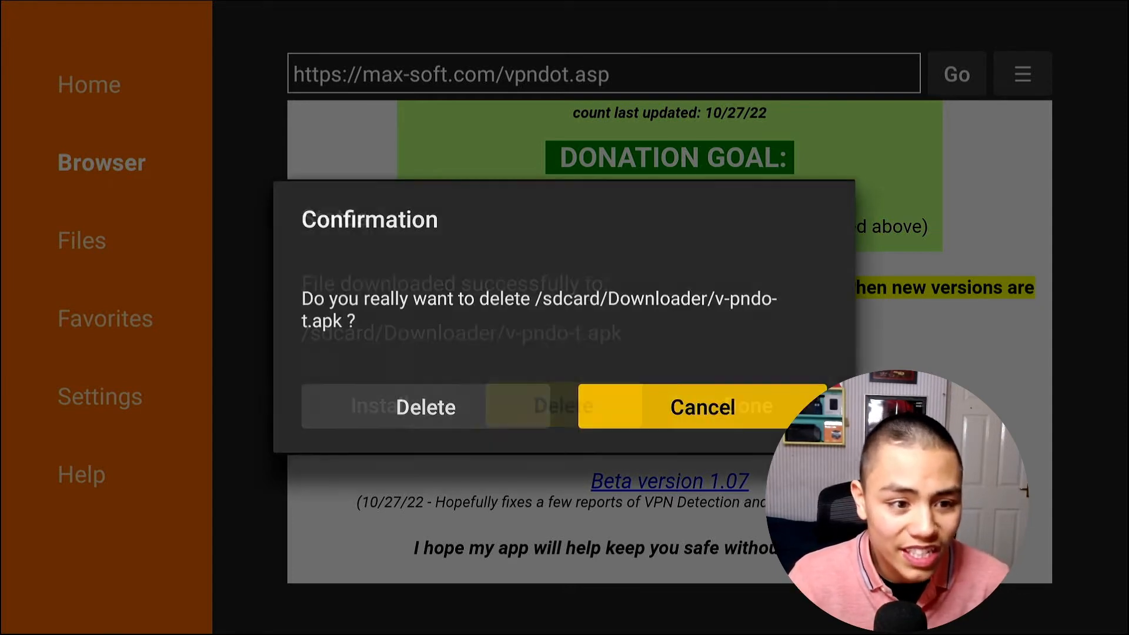
{"action": "left_click", "coordinate": [703, 407]}
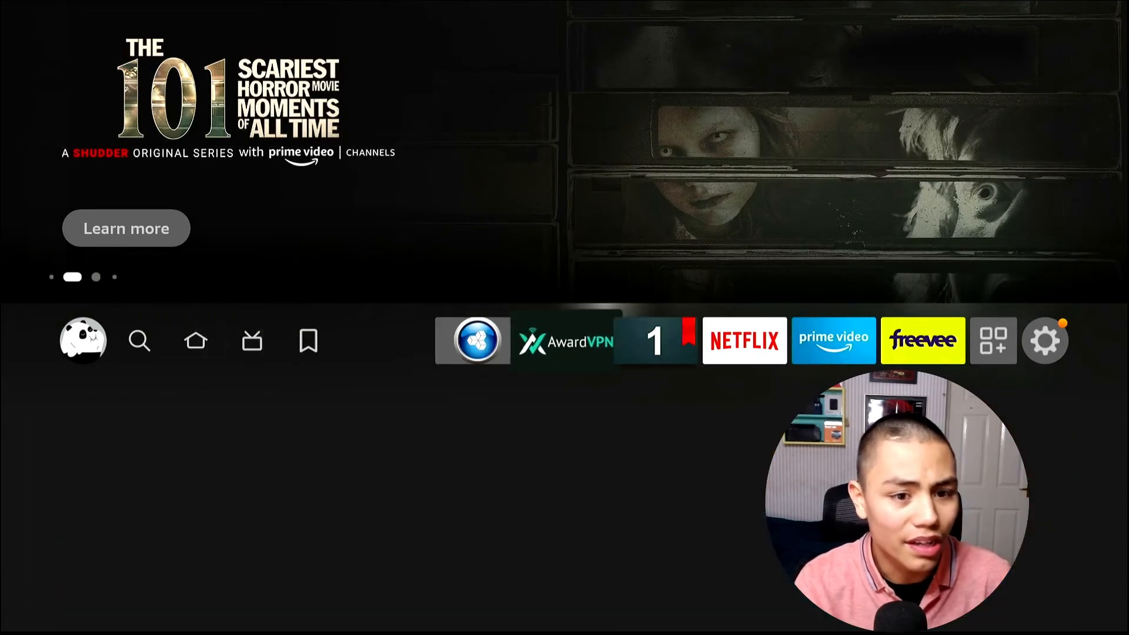
Launch VPN Monitor Dot from Your Apps & Channels
{"action": "left_click", "coordinate": [994, 341]}
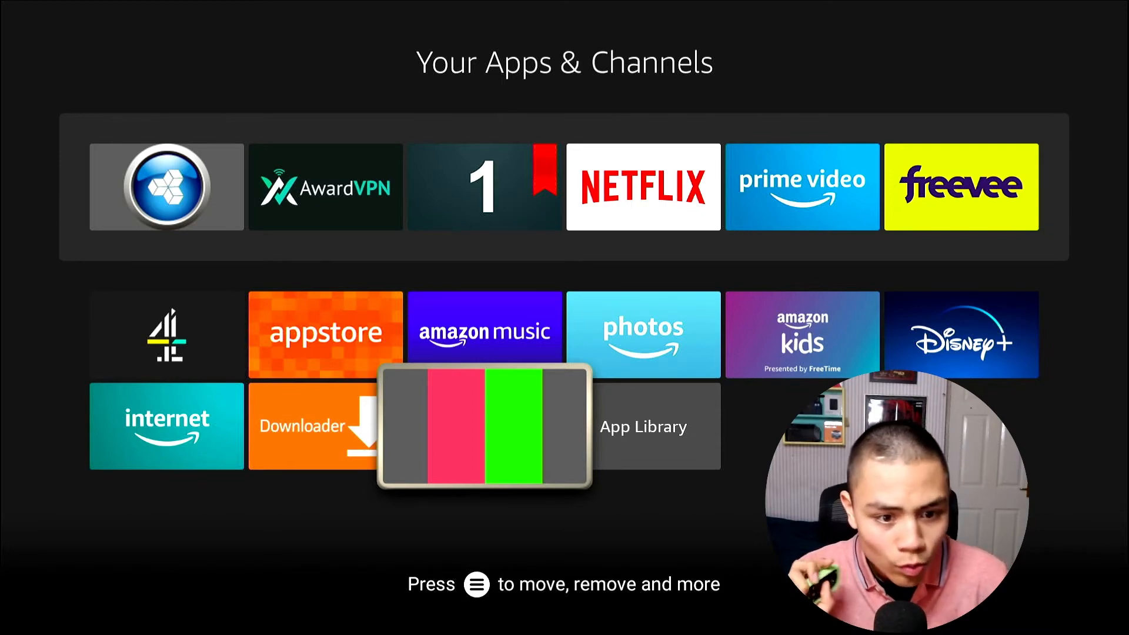
{"action": "left_click", "coordinate": [483, 428]}
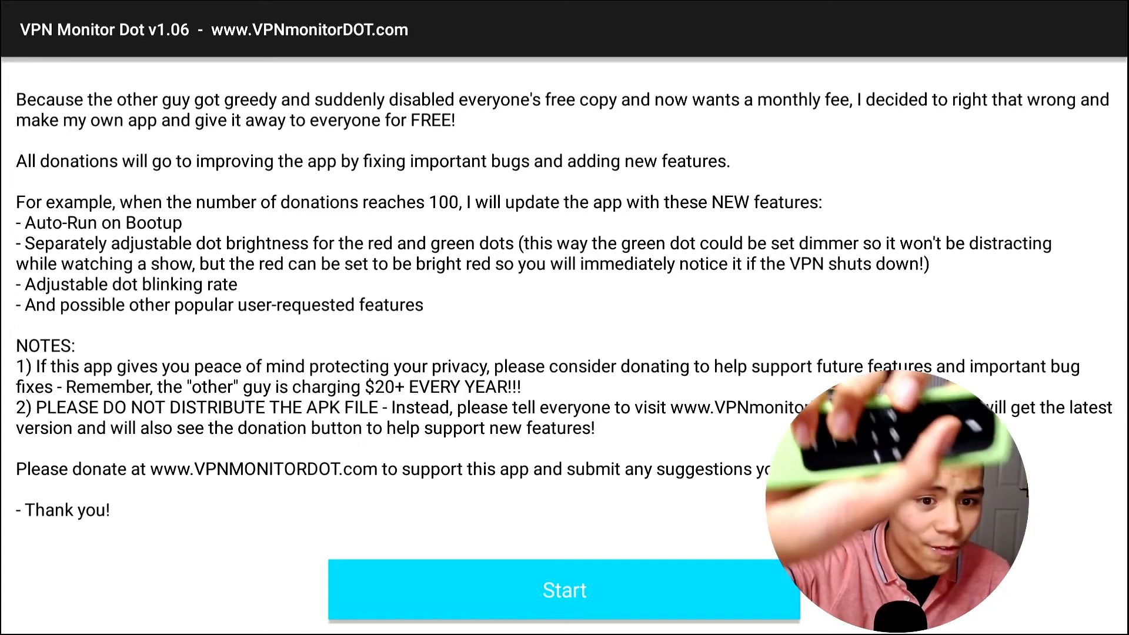
Start the VPN monitoring service and confirm its message
{"action": "left_click", "coordinate": [563, 589]}
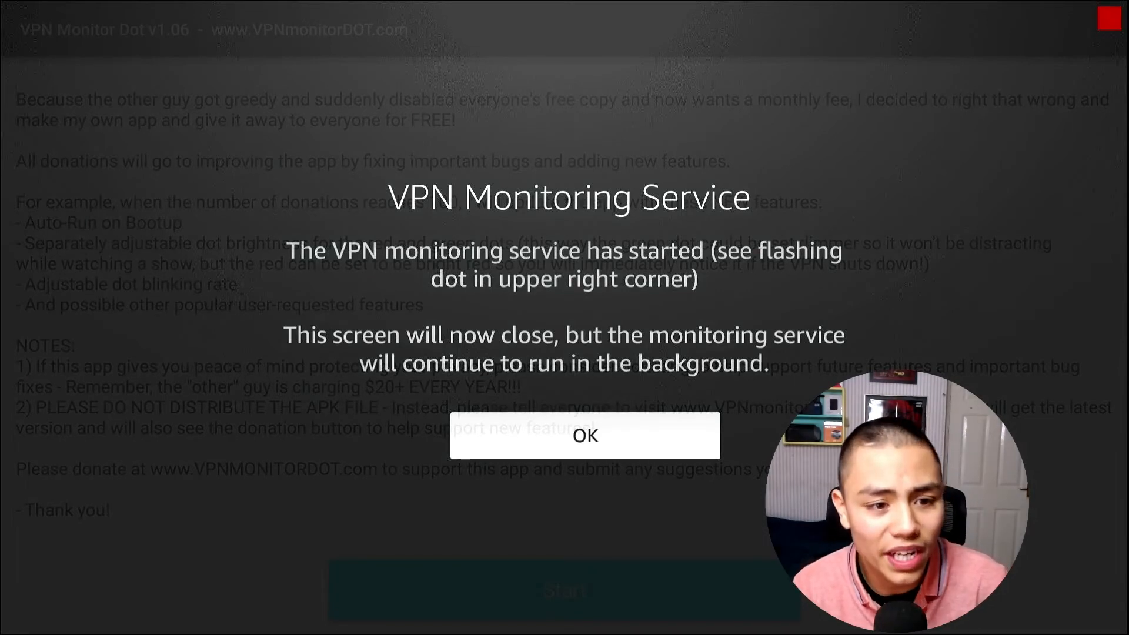
{"action": "left_click", "coordinate": [585, 435]}
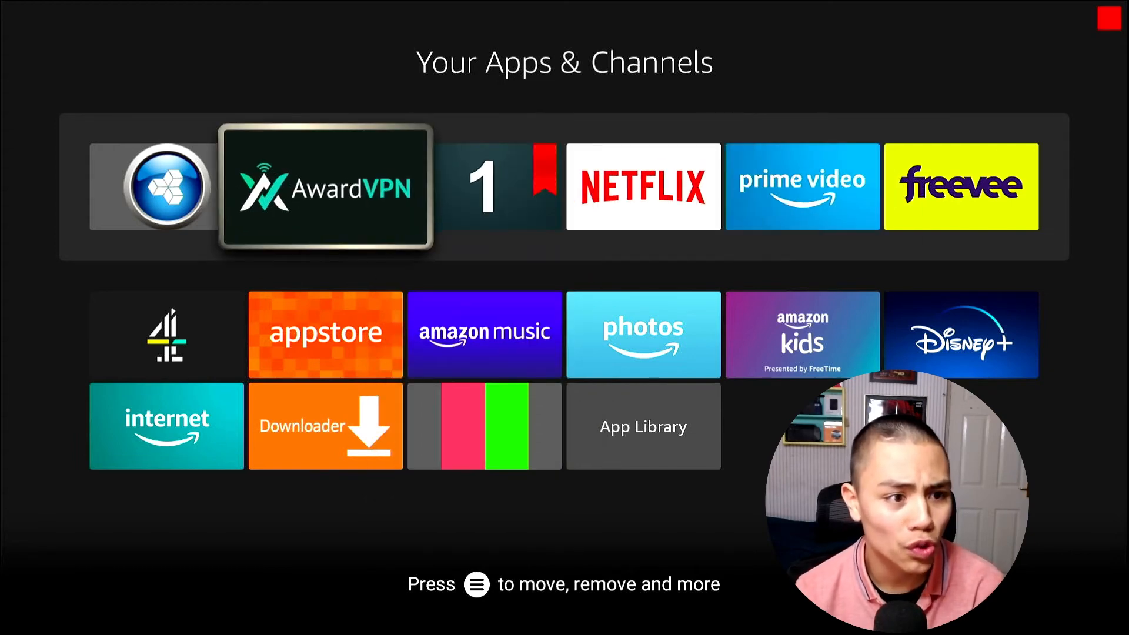
Connect AwardVPN so the monitor dot turns green
{"action": "left_click", "coordinate": [324, 185]}
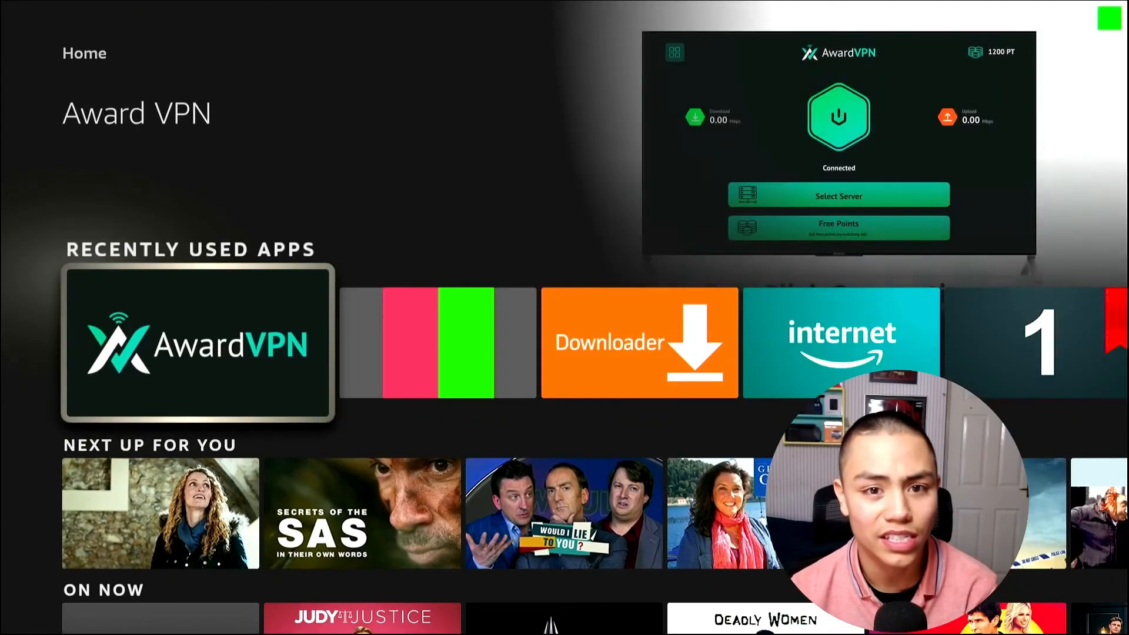
{"action": "left_click", "coordinate": [196, 342]}
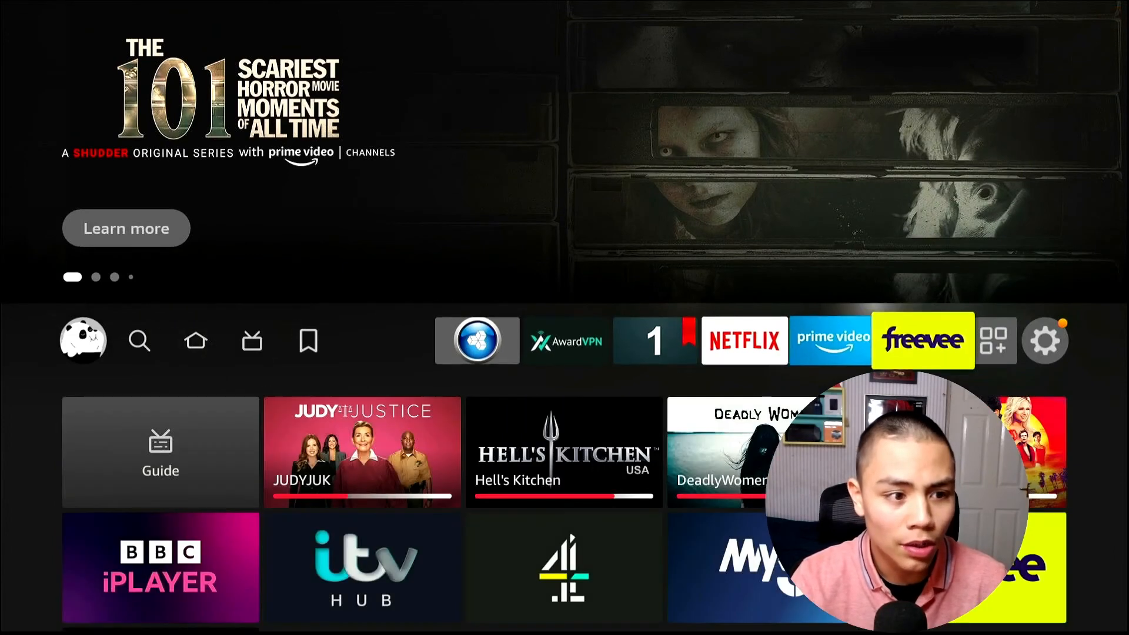
Reach VPN Monitor Dot's page under Manage Installed Applications, at Force stop
{"action": "left_click", "coordinate": [1044, 340]}
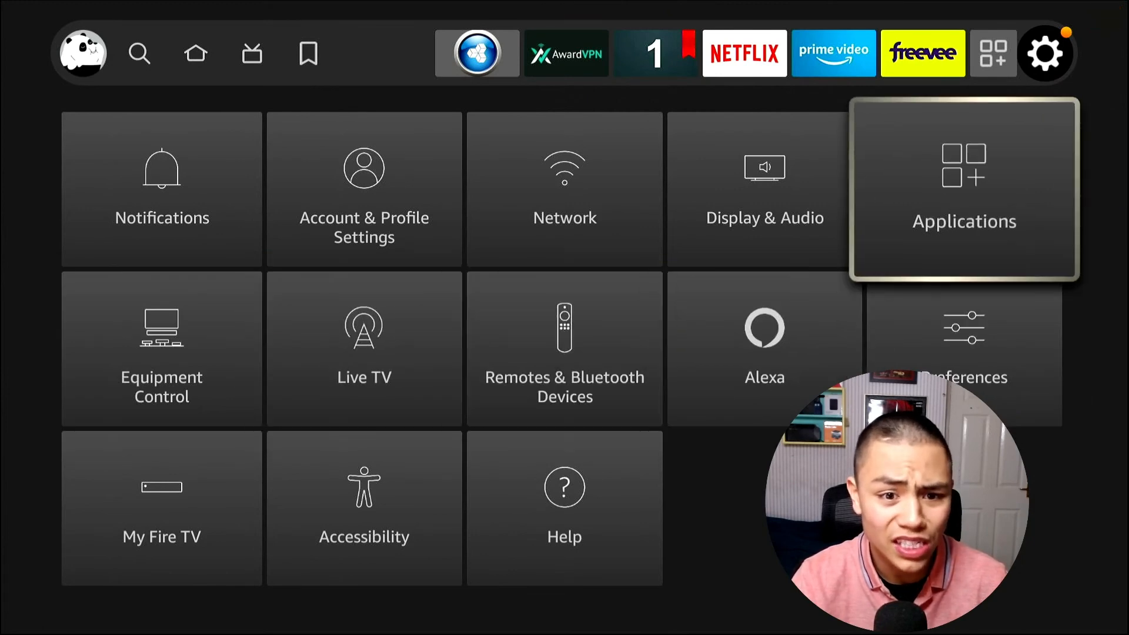
{"action": "left_click", "coordinate": [962, 188]}
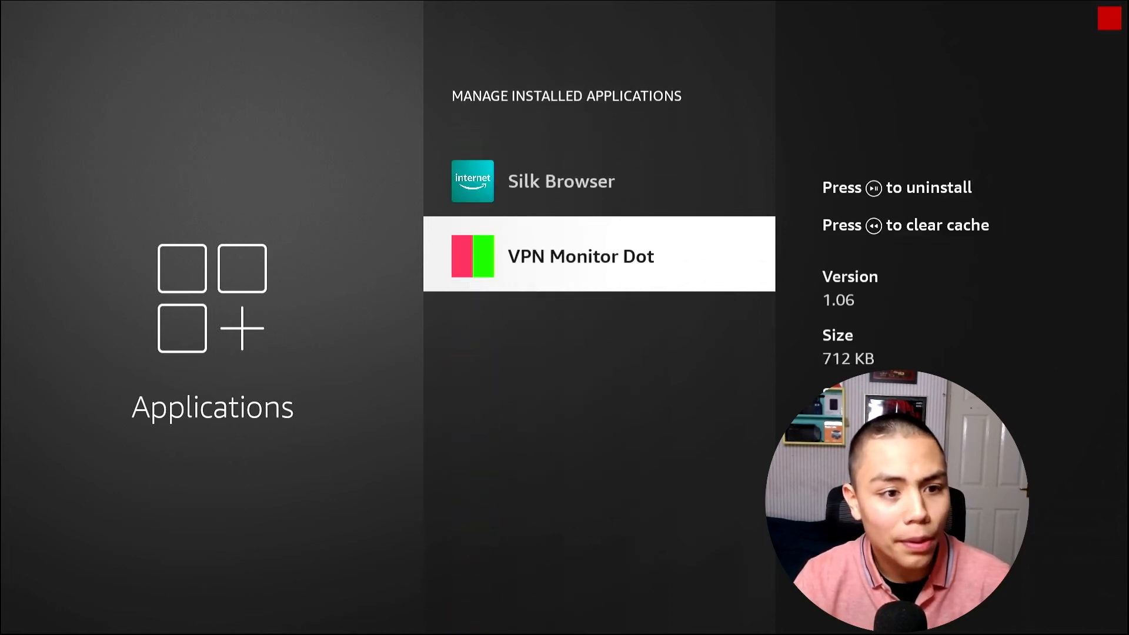
{"action": "left_click", "coordinate": [597, 254]}
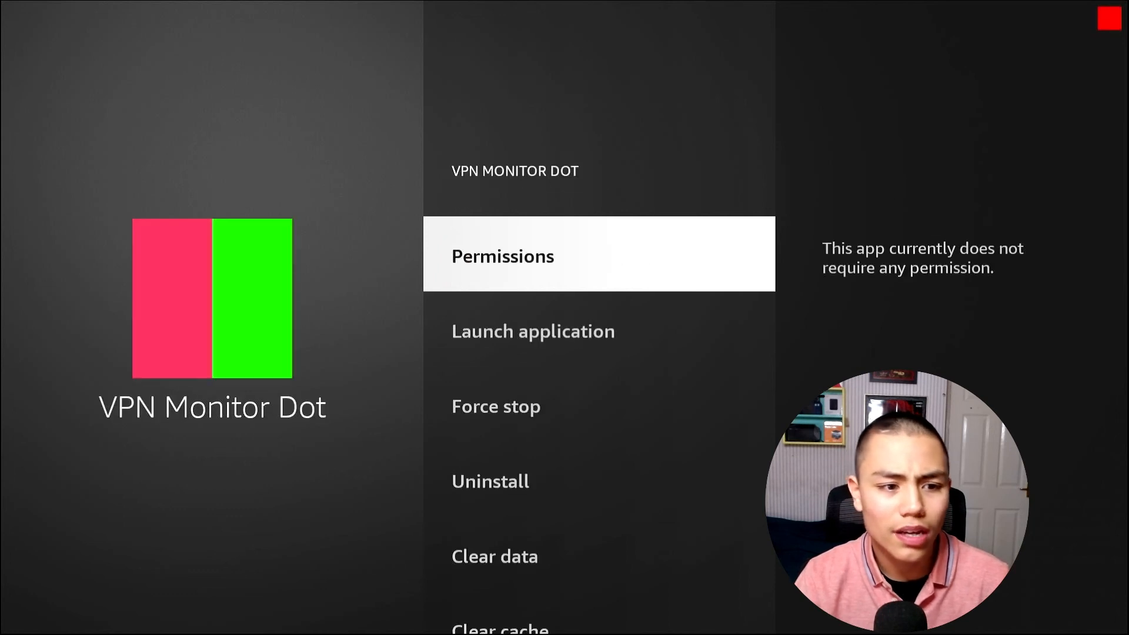
{"action": "scroll", "scroll_direction": "down", "scroll_amount": 3}
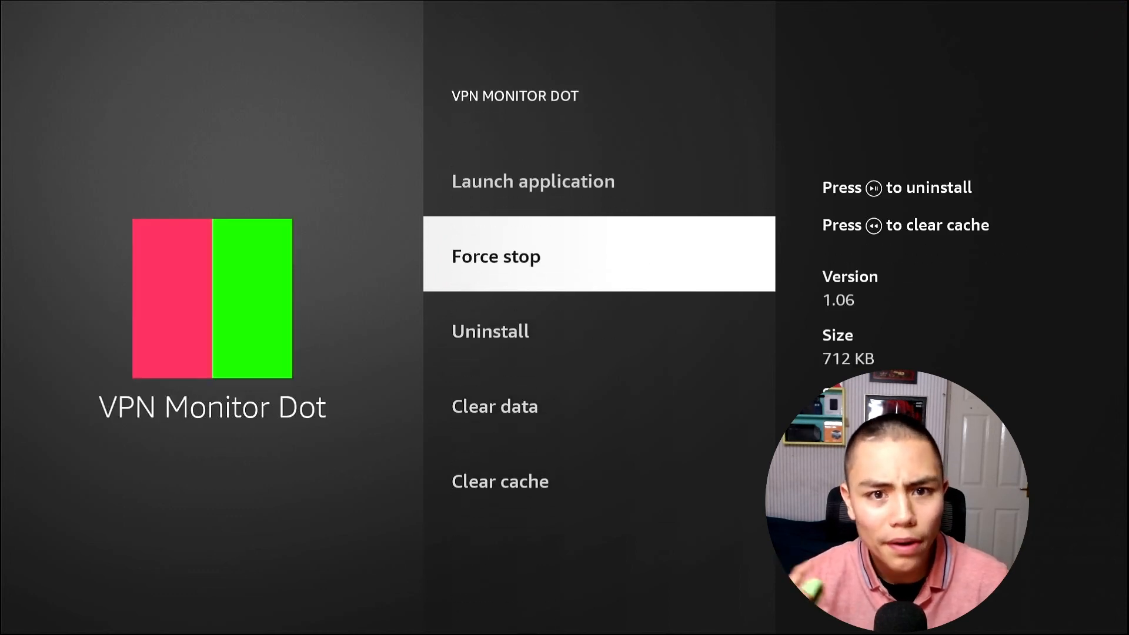